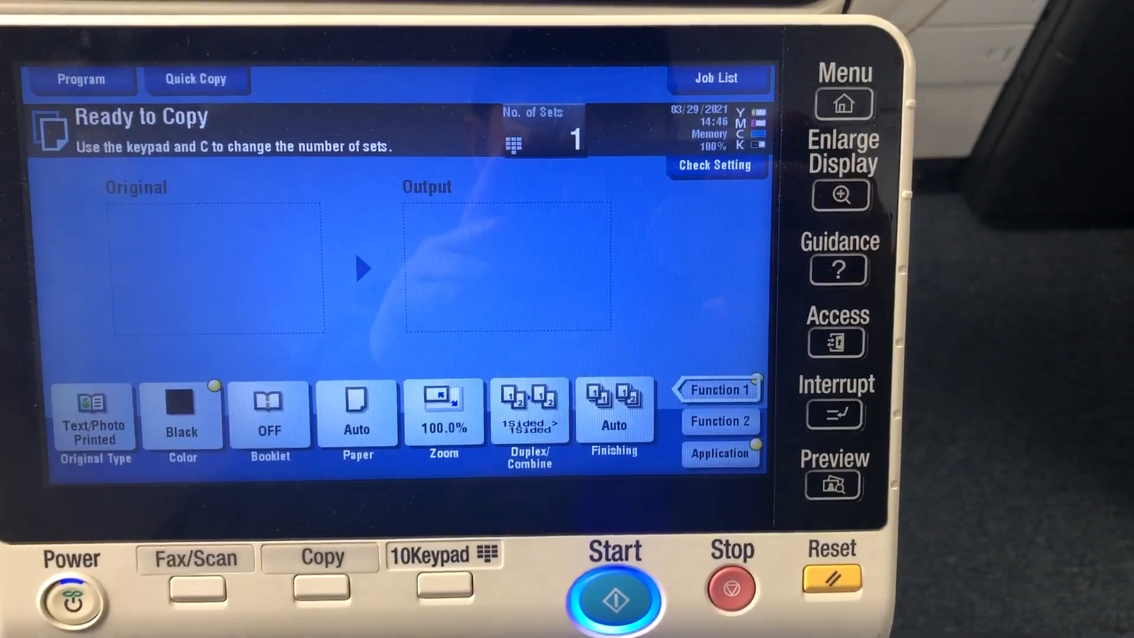
# Step: Show the Meter Count screen with black and colour copy totals
pyautogui.click(842, 104)
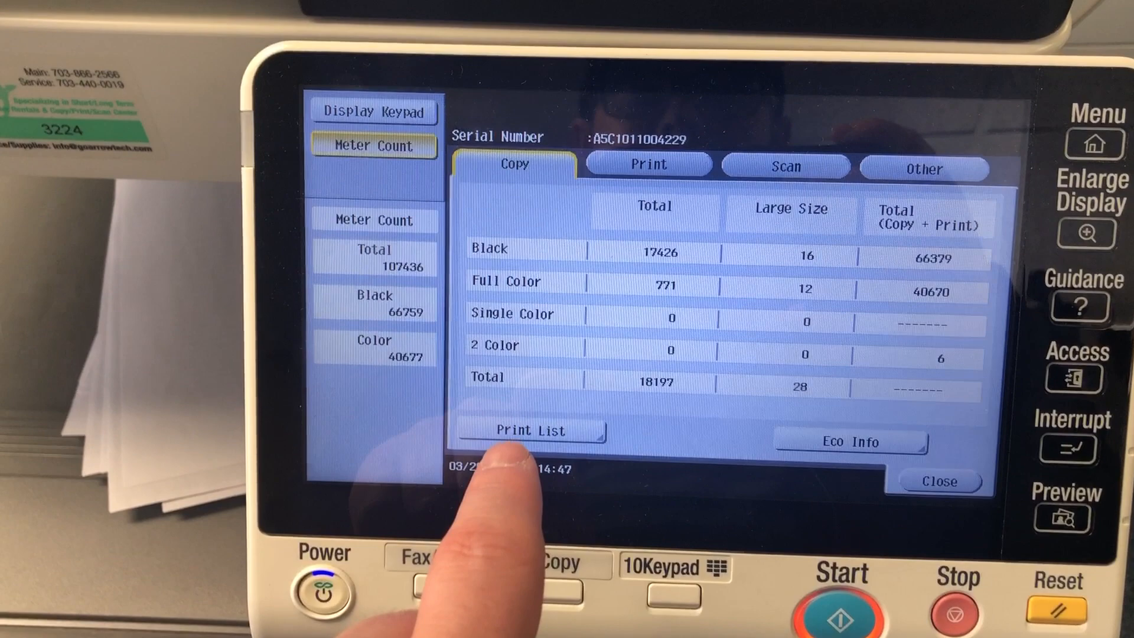
# Step: Enter Service Mode via the Stop, 0, 0, Stop, 0, 1 key sequence
pyautogui.click(373, 110)
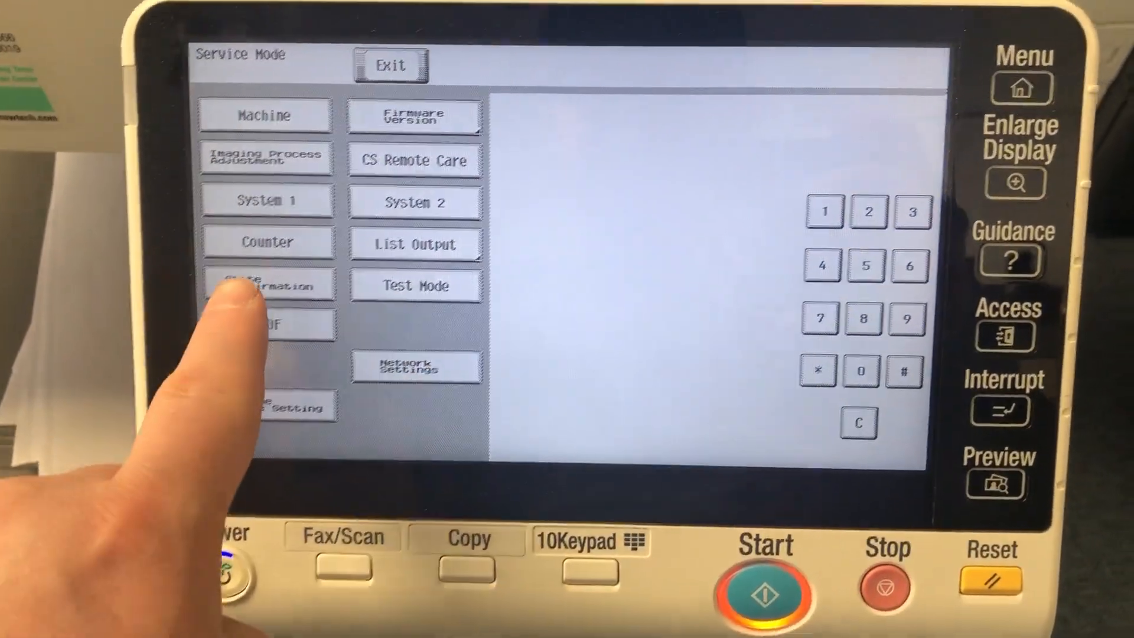
# Step: Go through State Confirmation and Memory/HDD Adj. page 2 to HDD Format
pyautogui.click(268, 284)
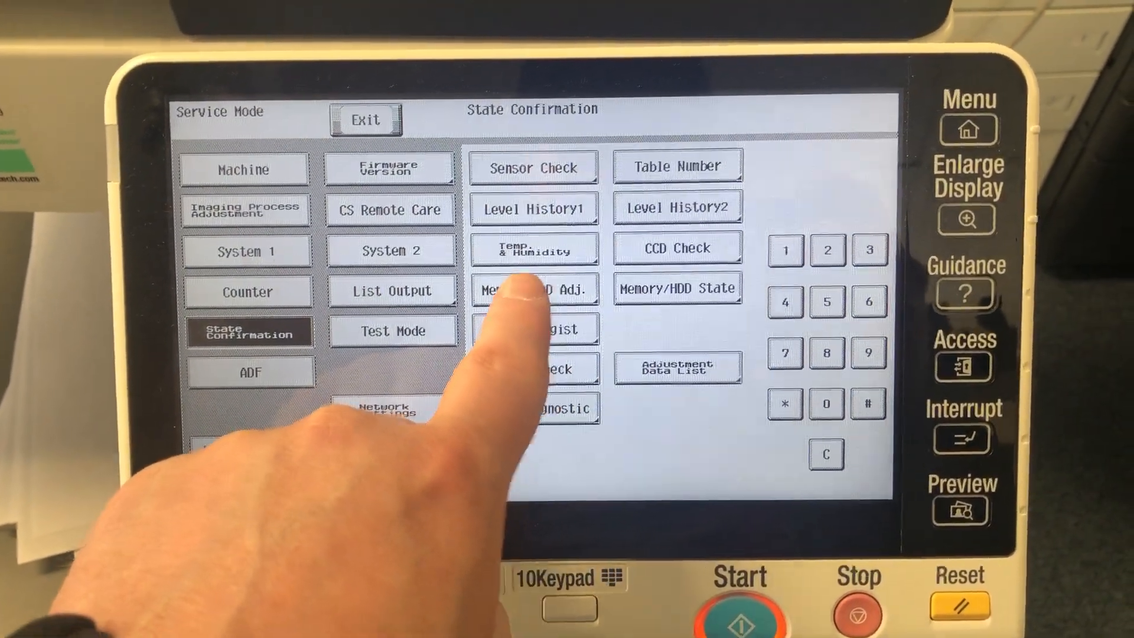
pyautogui.click(534, 290)
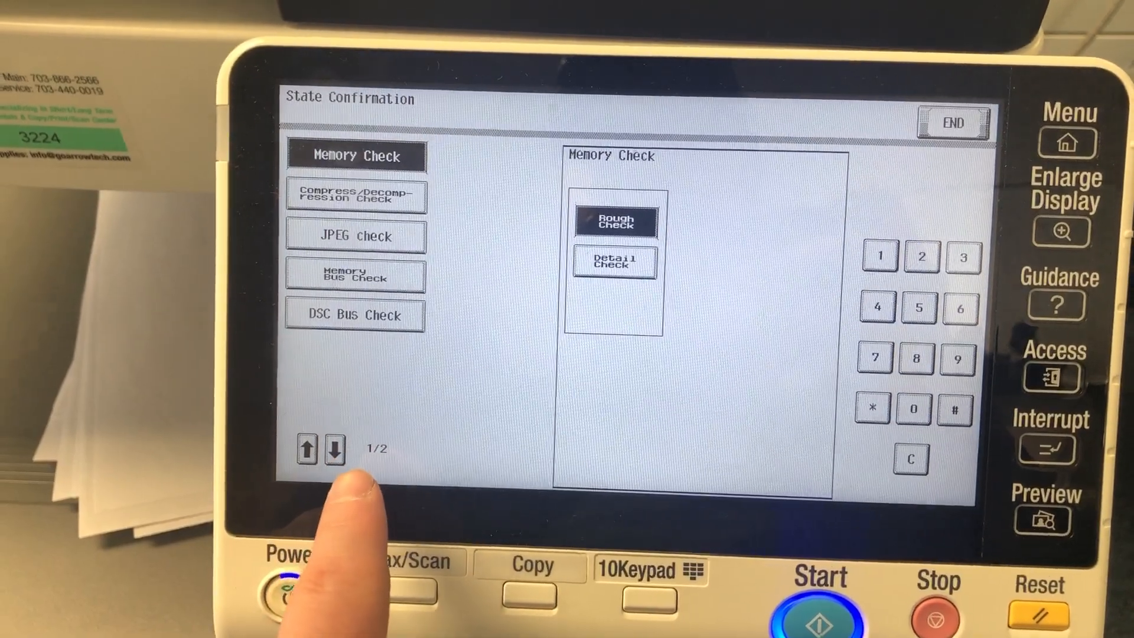
pyautogui.click(332, 448)
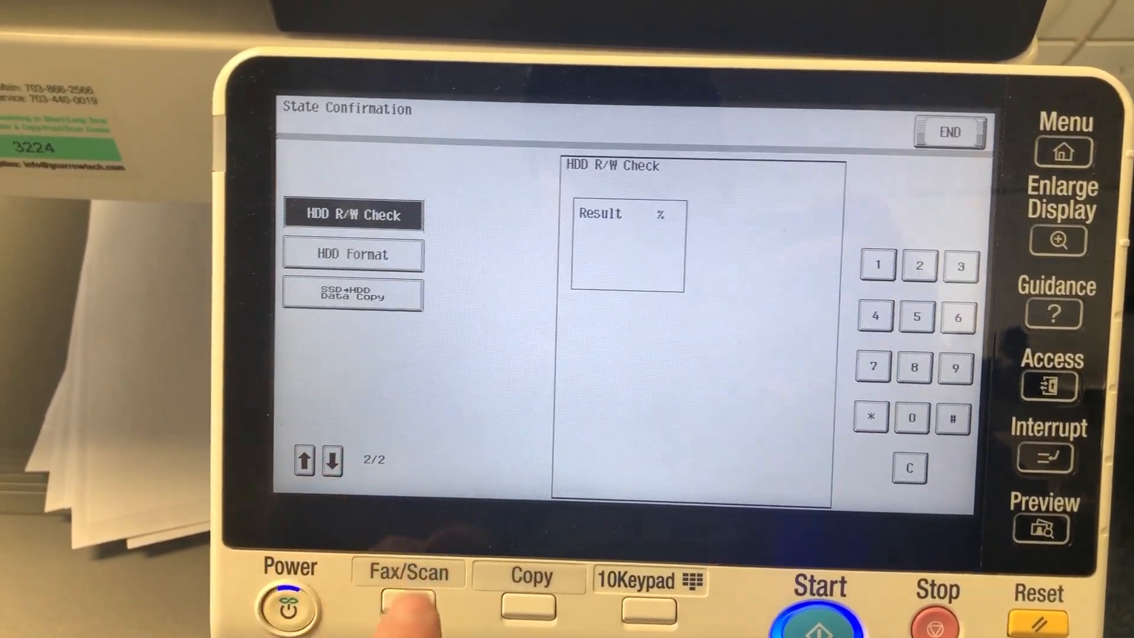
pyautogui.click(352, 254)
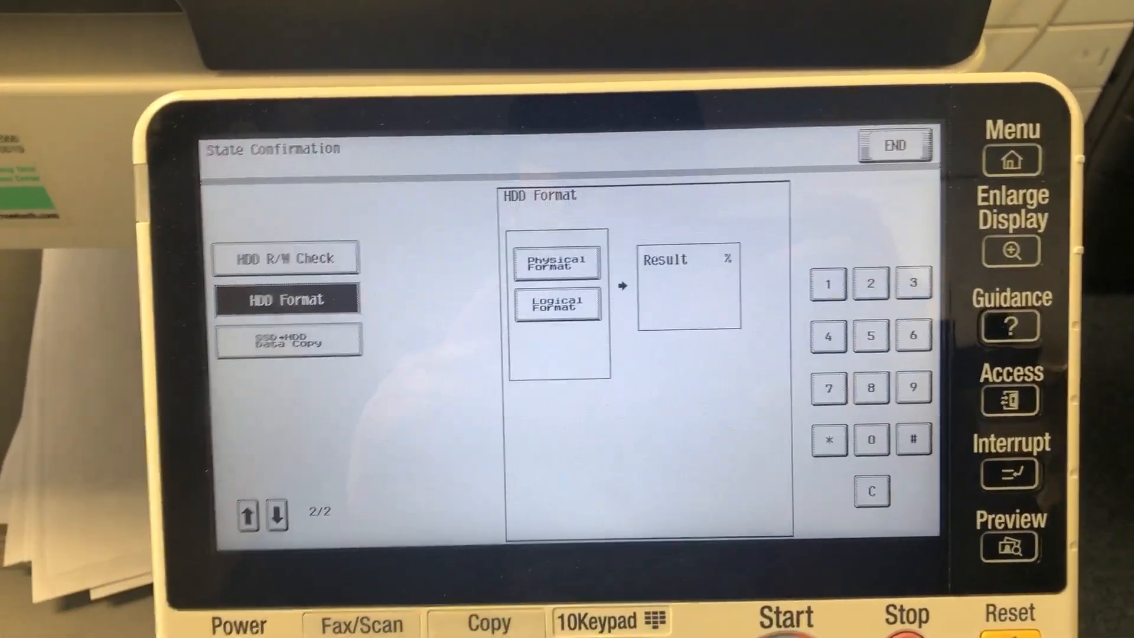